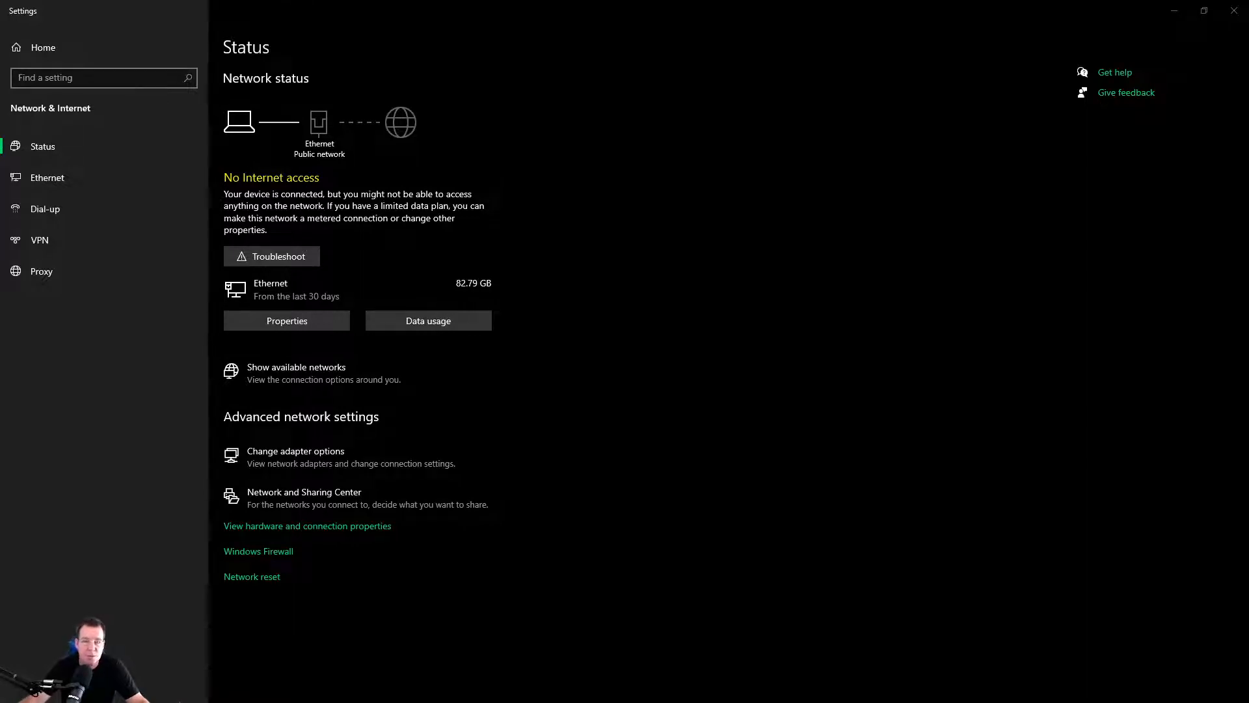
Show the Ethernet connection's details in Windows Settings, revealing an unidentified network with no internet.
click(47, 177)
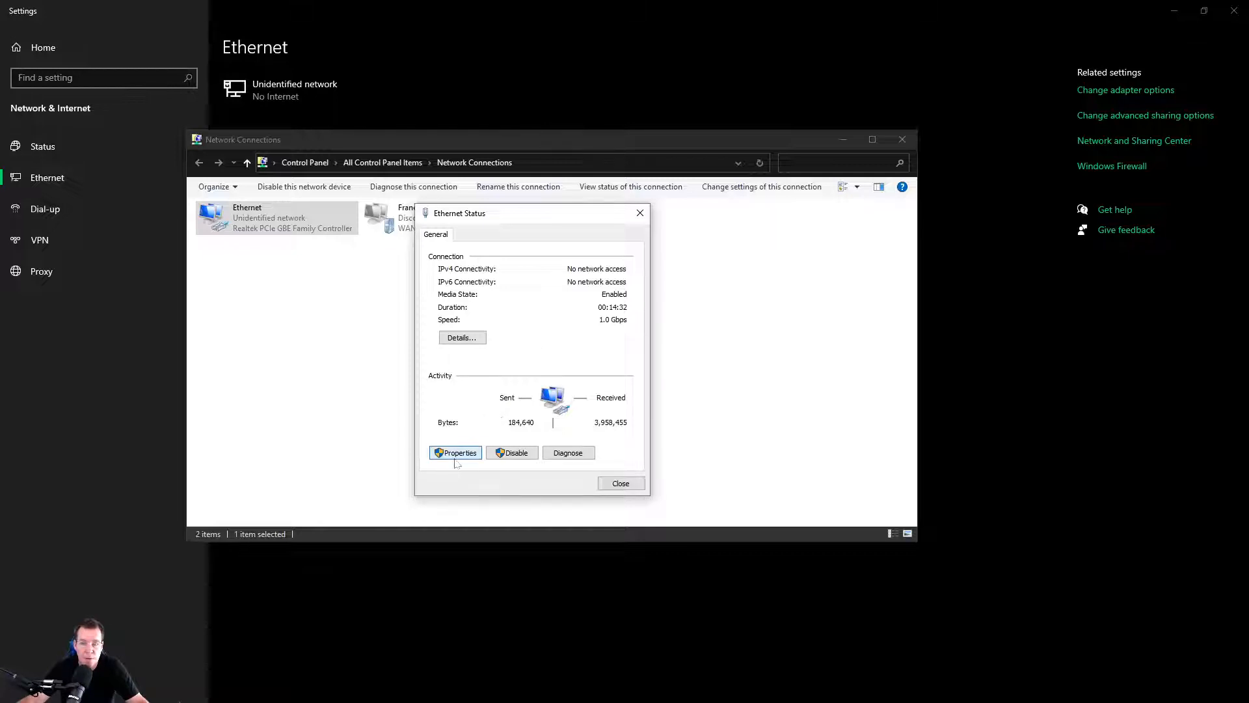
Bring up the Ethernet adapter's properties from its status window.
click(455, 453)
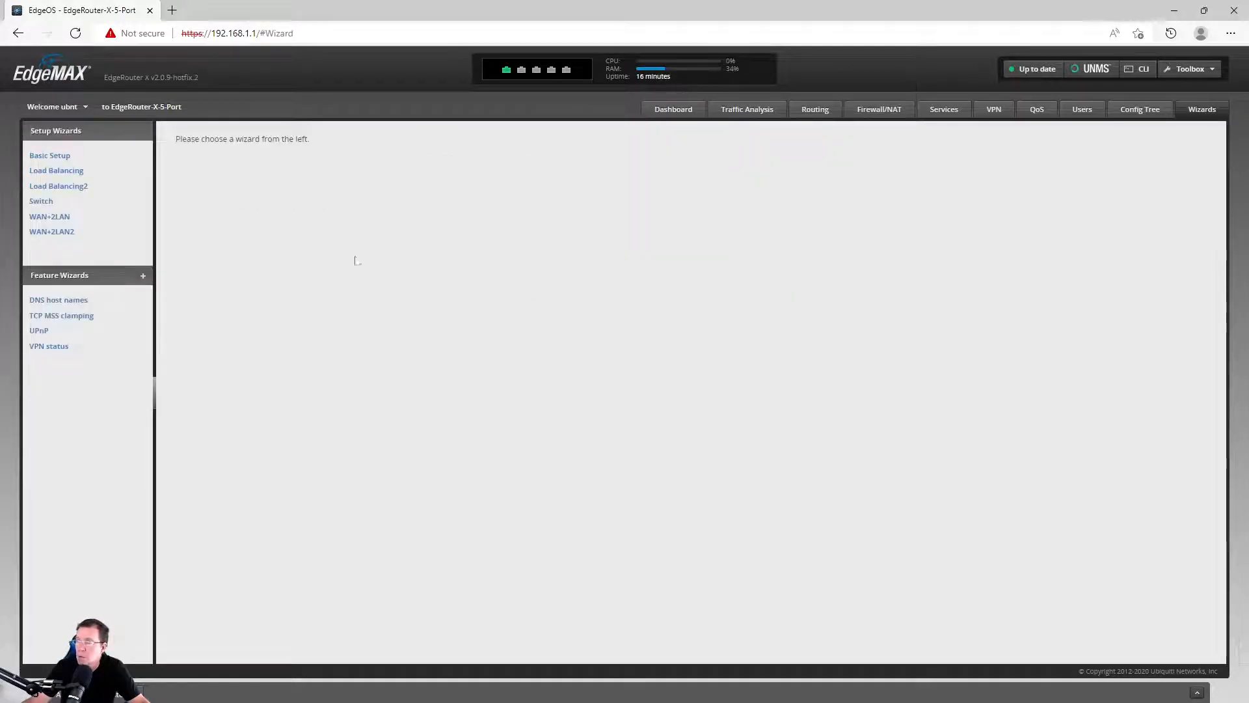
Start the Load Balancing wizard with eth0 and eth1 on DHCP, default firewall kept.
click(56, 170)
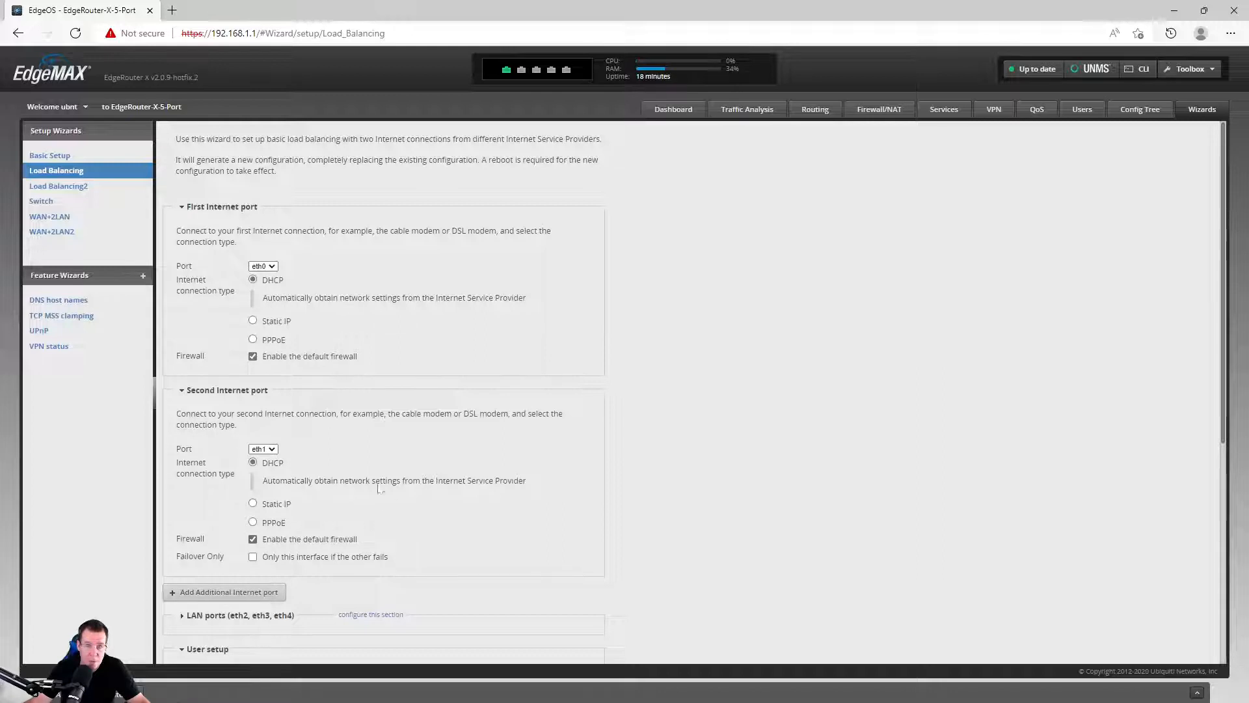
scroll(down, 3)
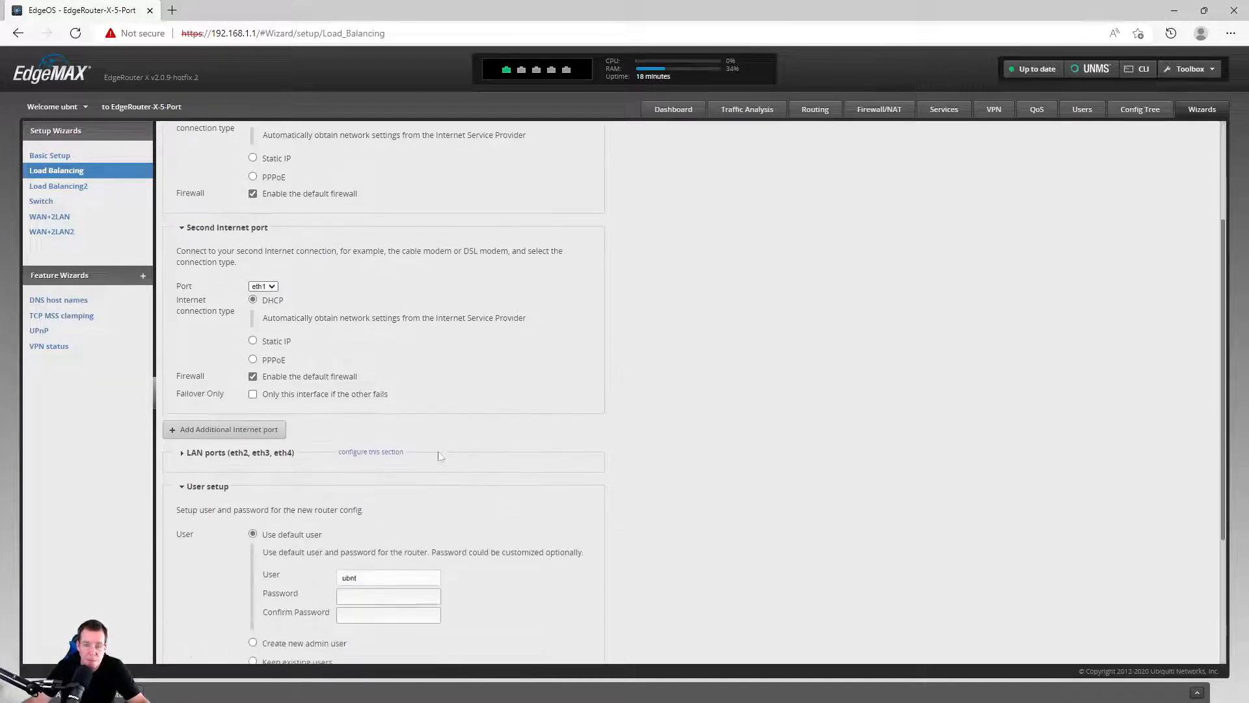
Choose 'Create new admin user' in the wizard's User setup section.
scroll(down, 3)
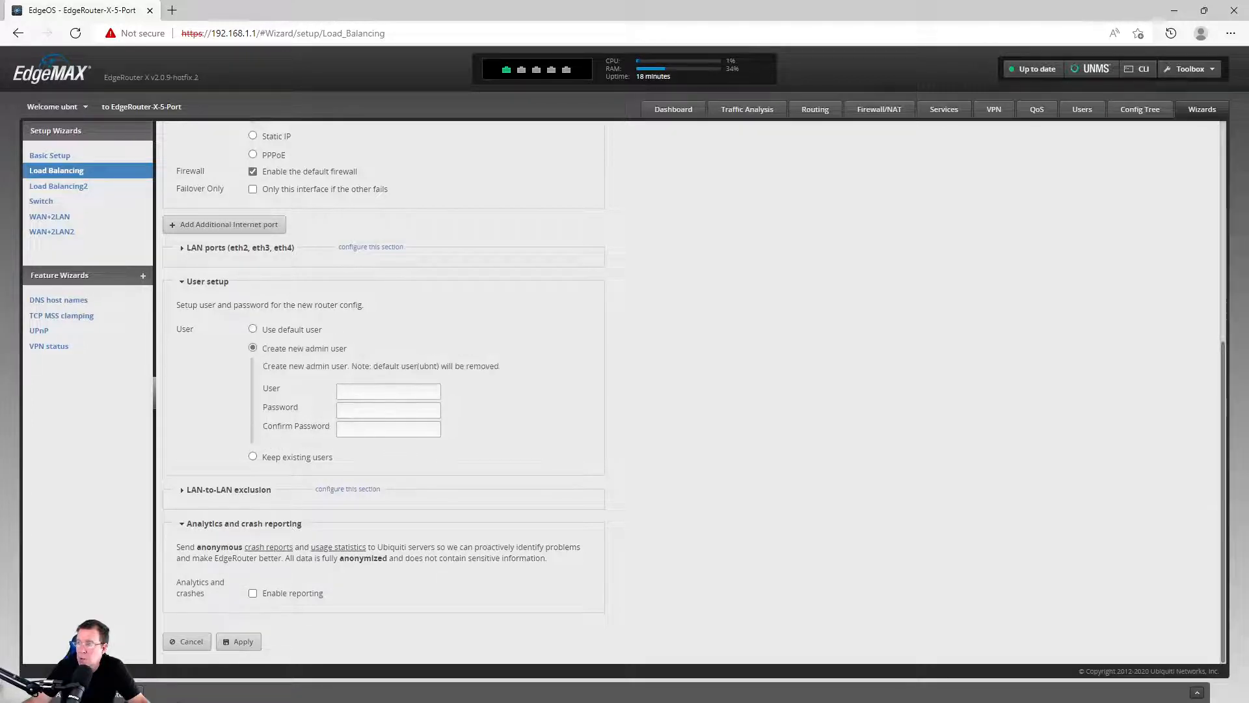
click(254, 594)
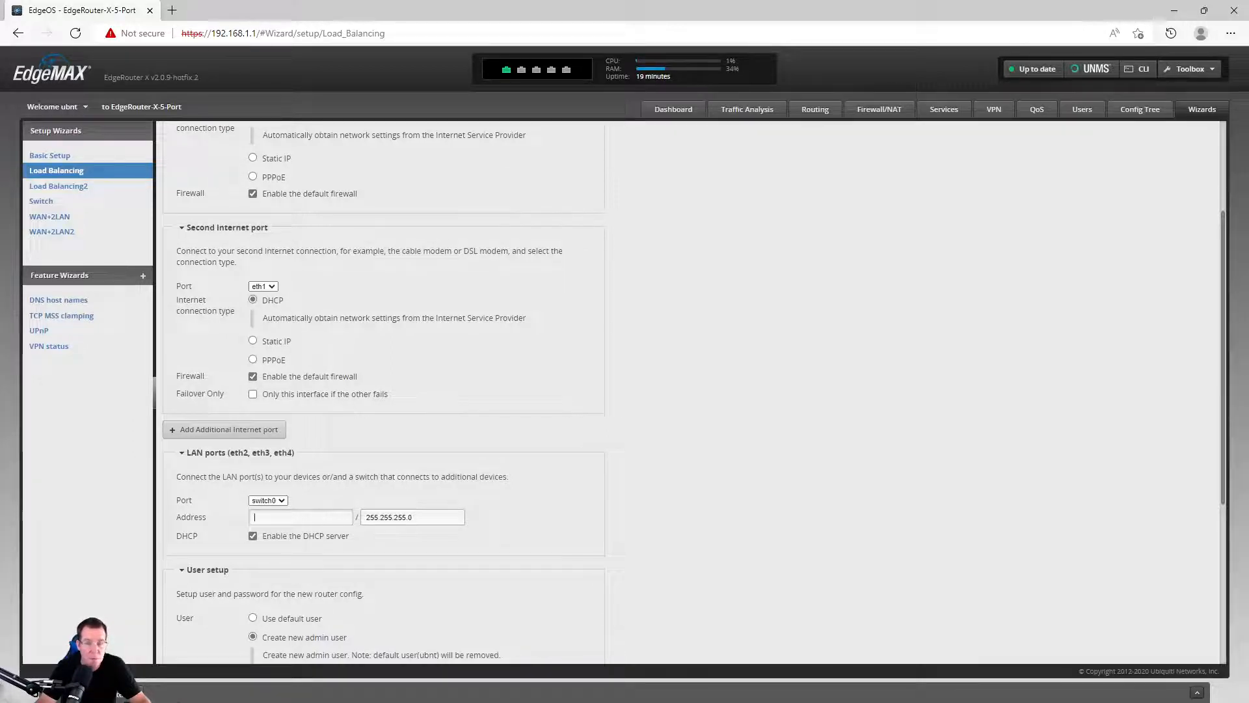
Set the switch0 LAN address to 10.10.1.1 and review the remaining wizard sections.
text(10.10.1.1)
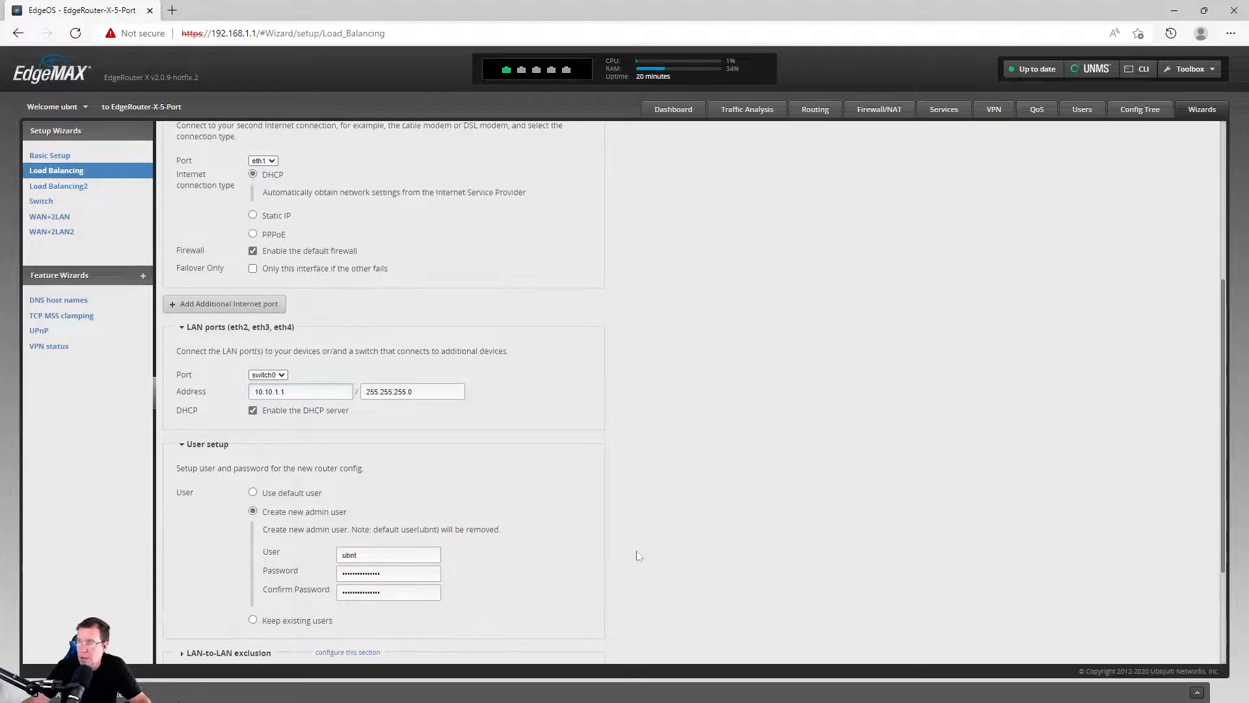
scroll(down, 3)
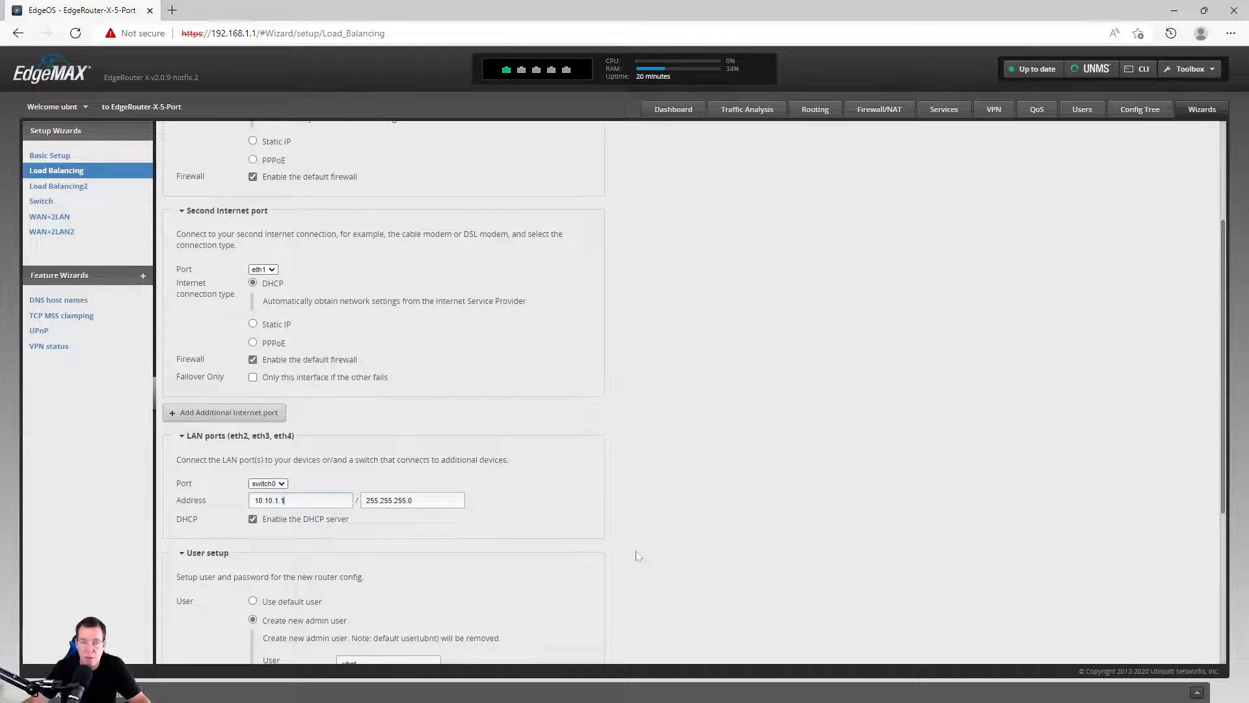
scroll(down, 3)
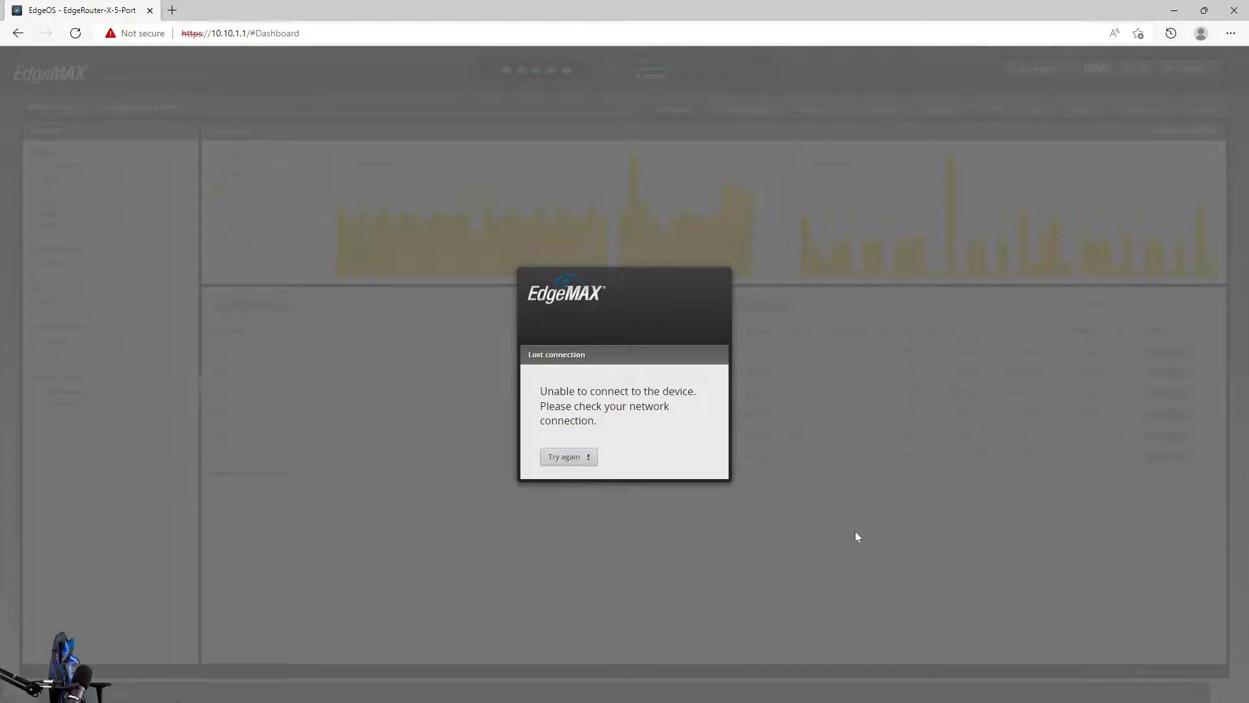
click(569, 455)
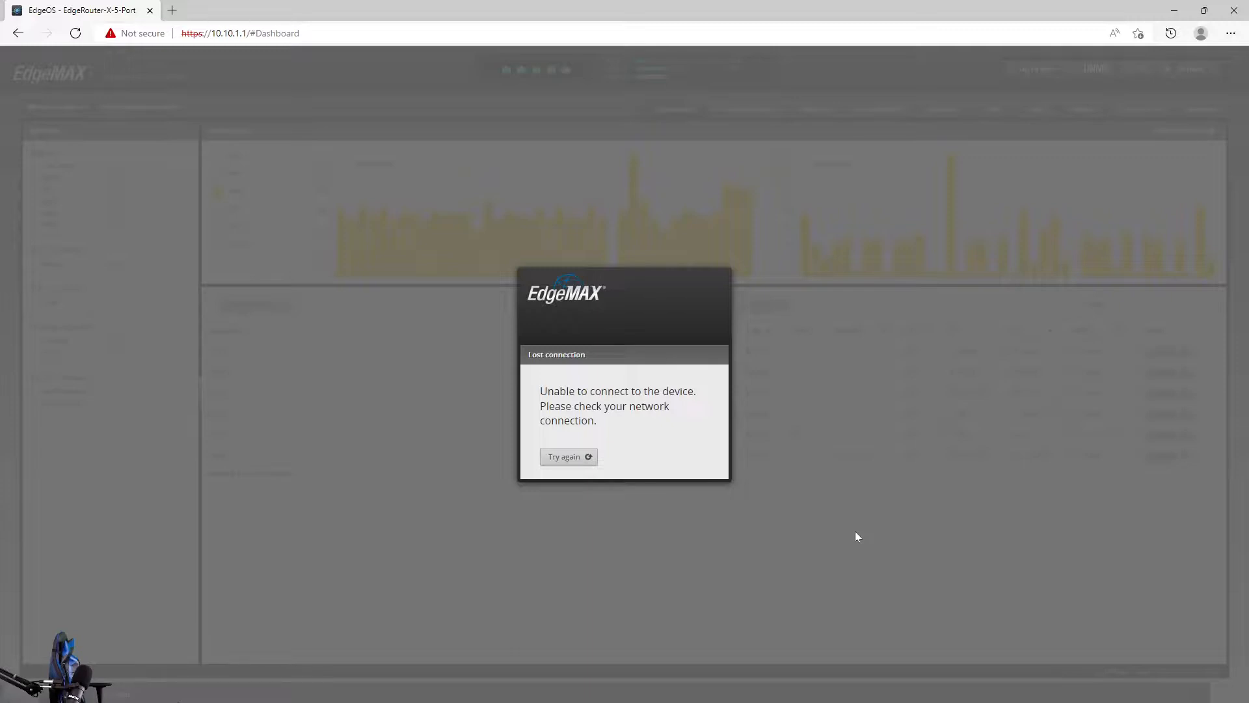
click(567, 456)
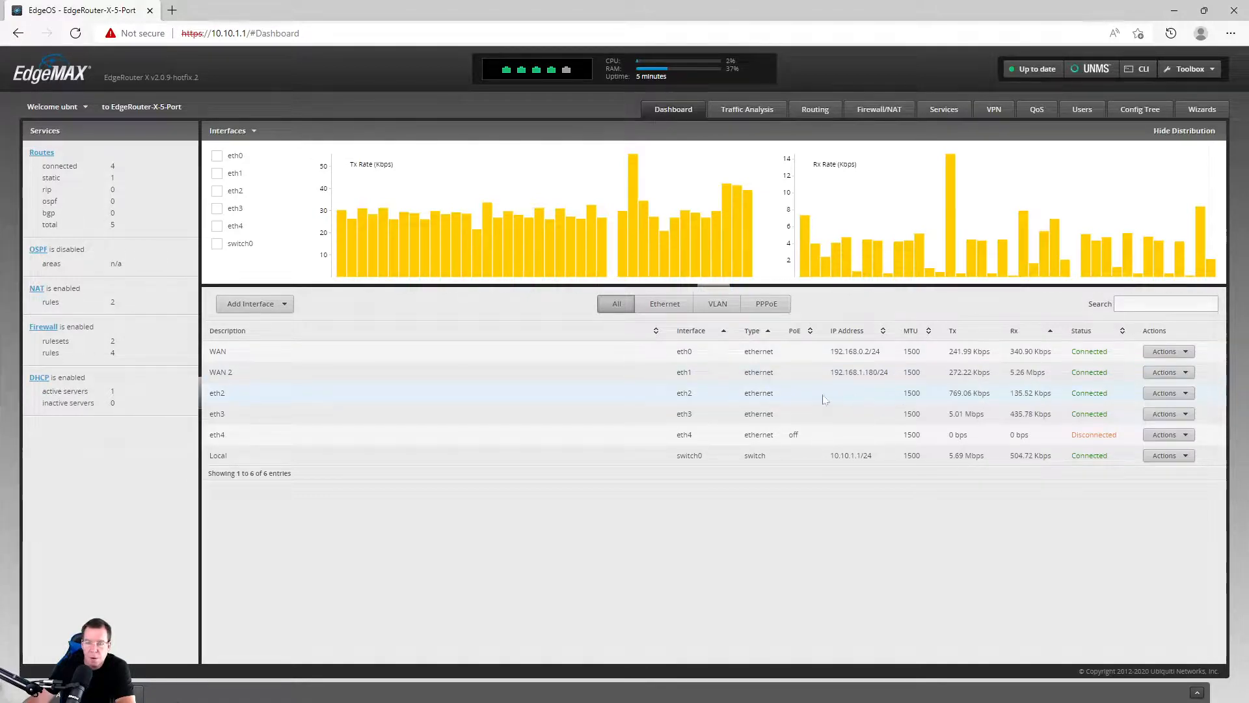